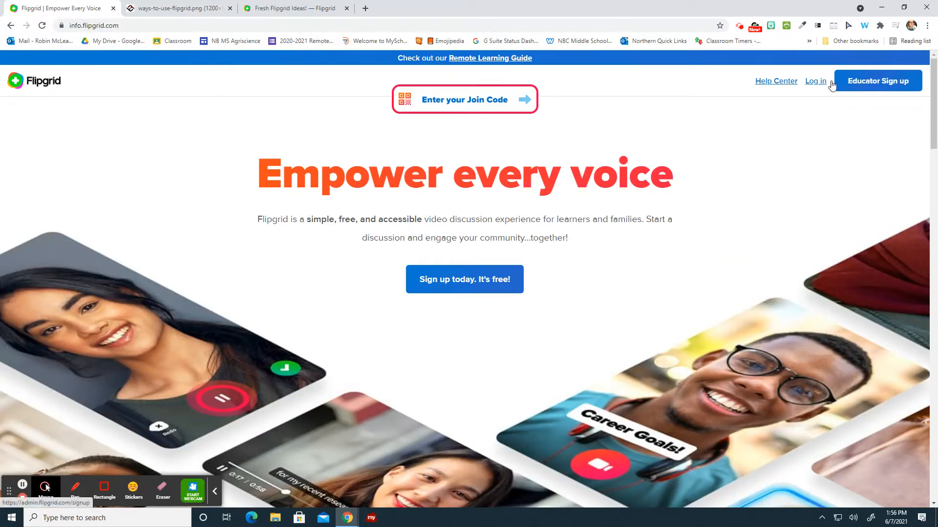
Log in as an educator via Google Login using the teacher's account.
left_click(814, 80)
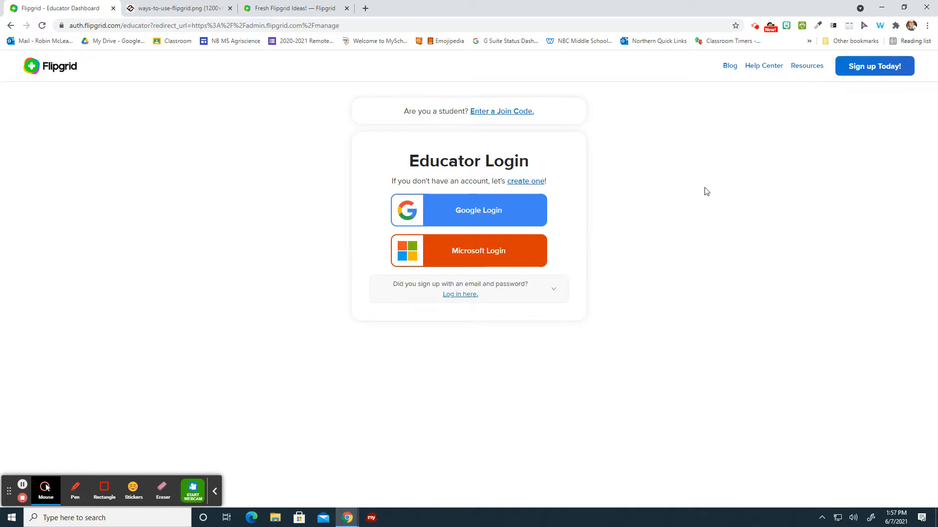
left_click(469, 210)
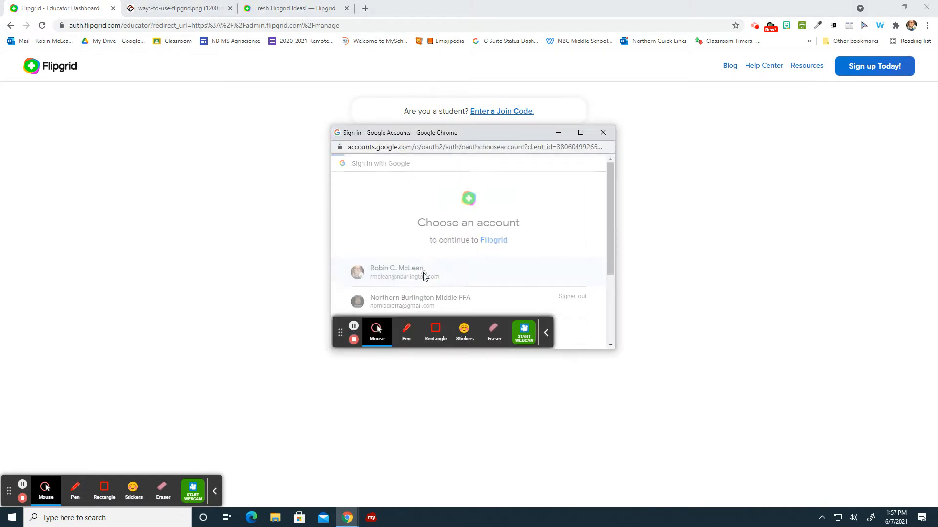
left_click(418, 271)
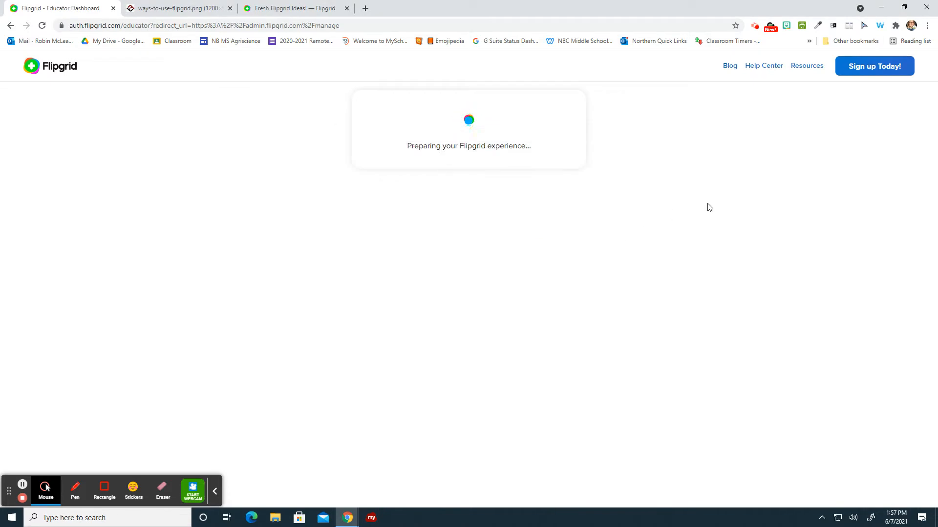
mouse_move(667, 174)
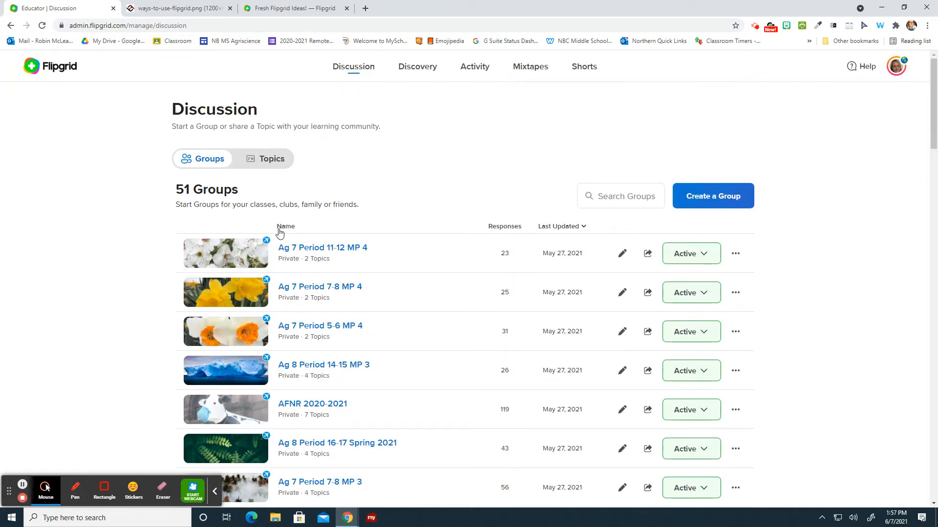
mouse_move(439, 353)
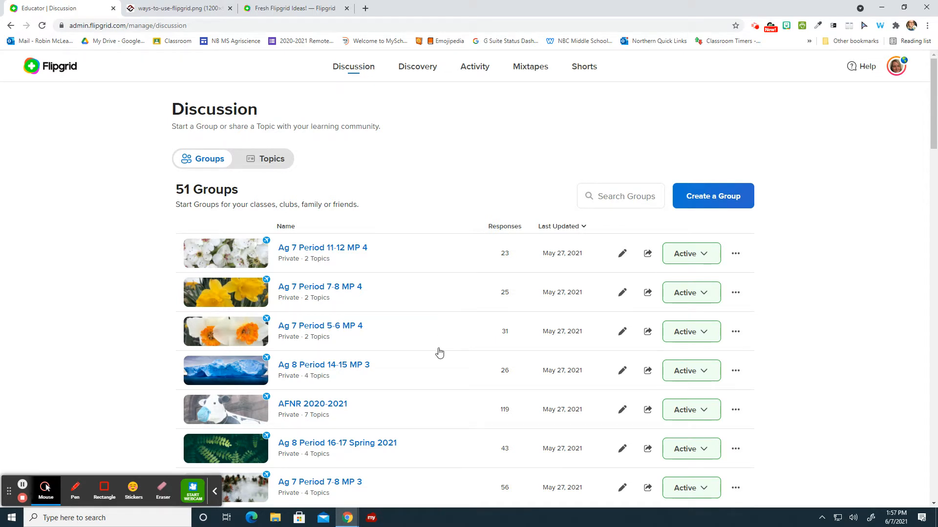
mouse_move(369, 361)
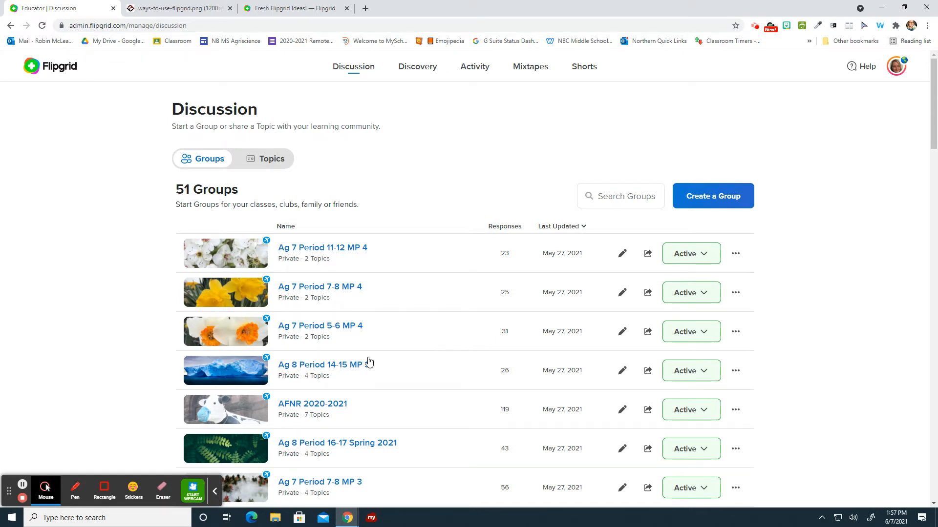
left_click(342, 365)
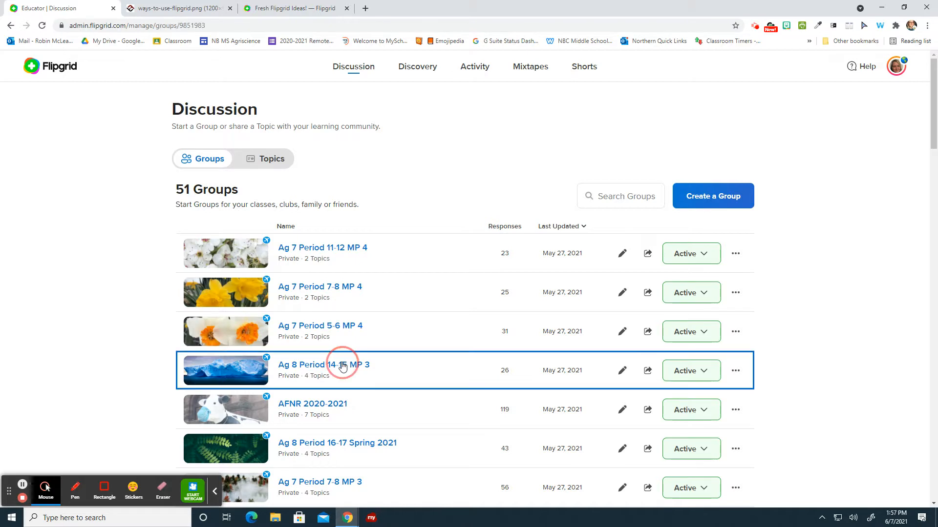
left_click(323, 365)
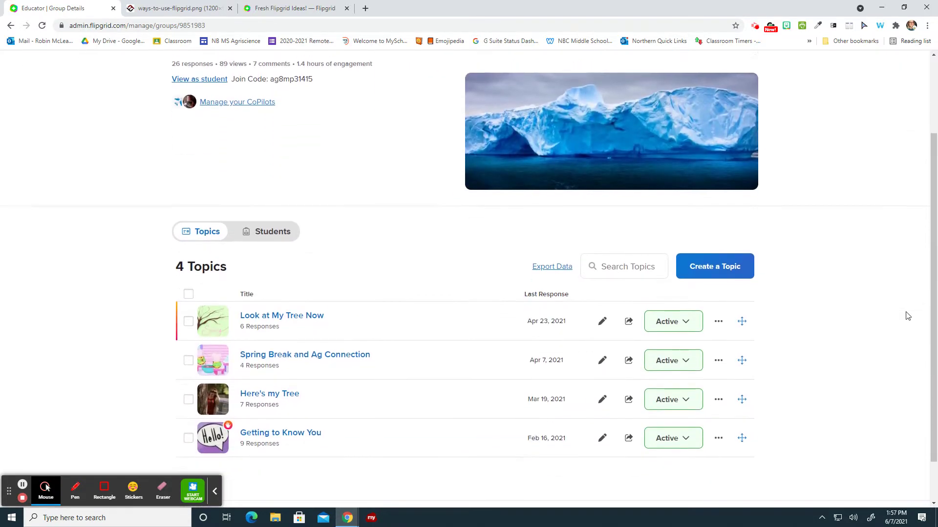
scroll("down", 3)
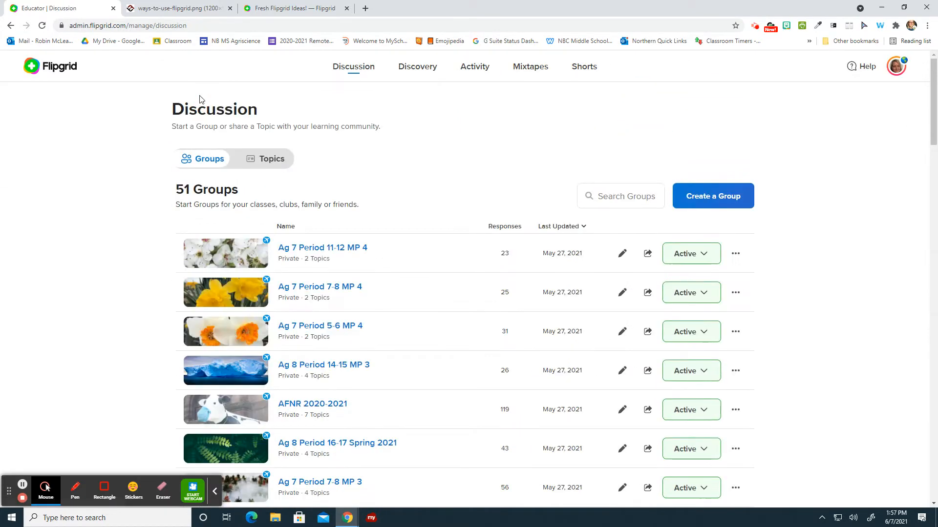
Switch the Discussion list to Topics and view the 'Here's my Tree' topic details.
left_click(265, 158)
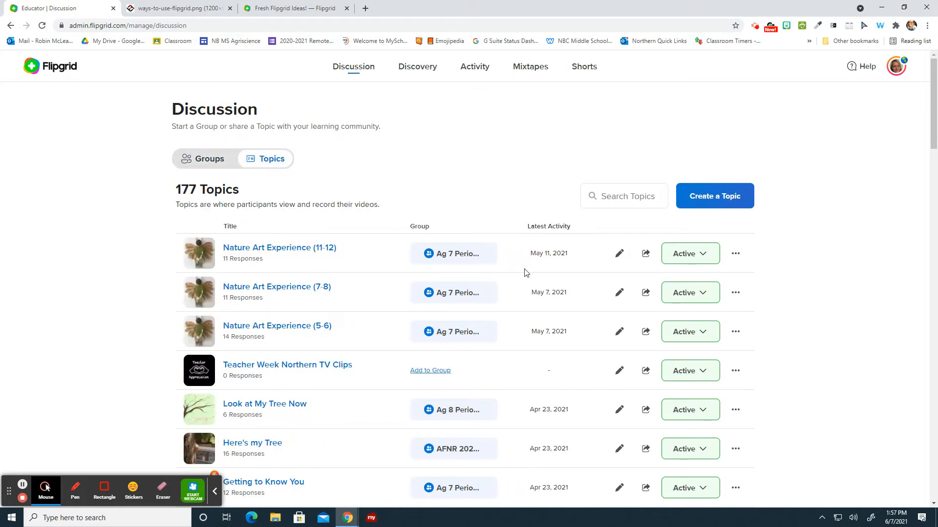
scroll("down", 3)
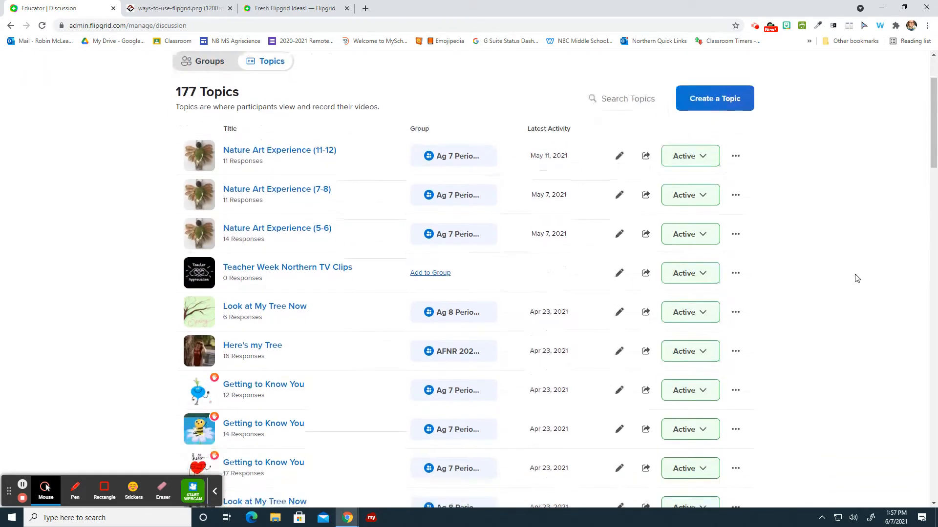
left_click(252, 345)
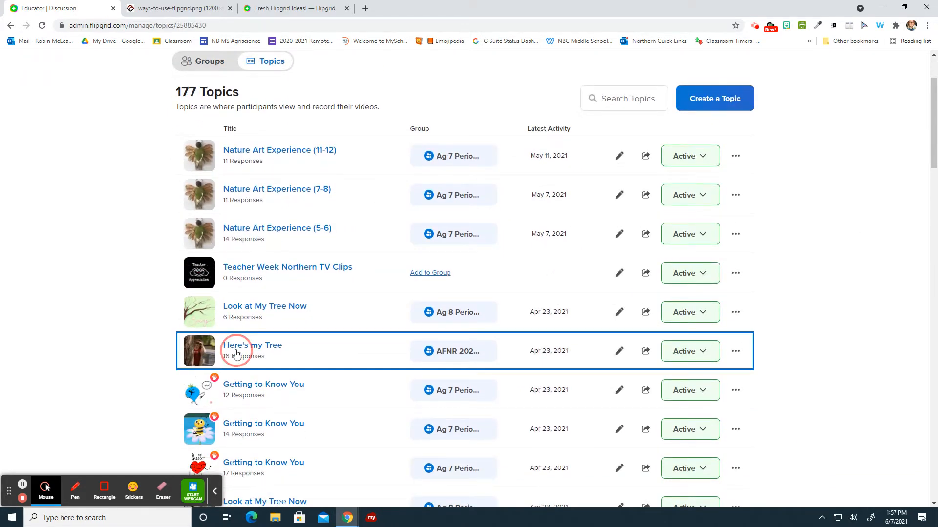
left_click(251, 346)
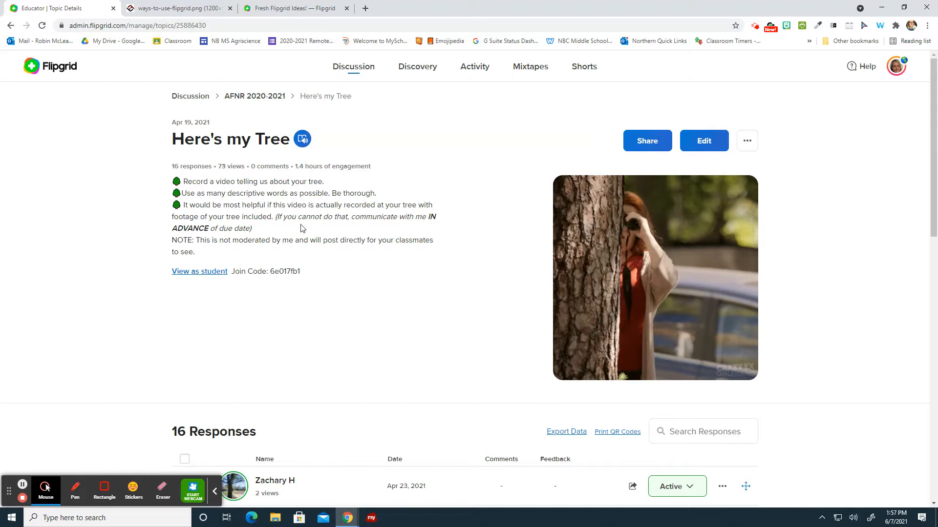
mouse_move(695, 145)
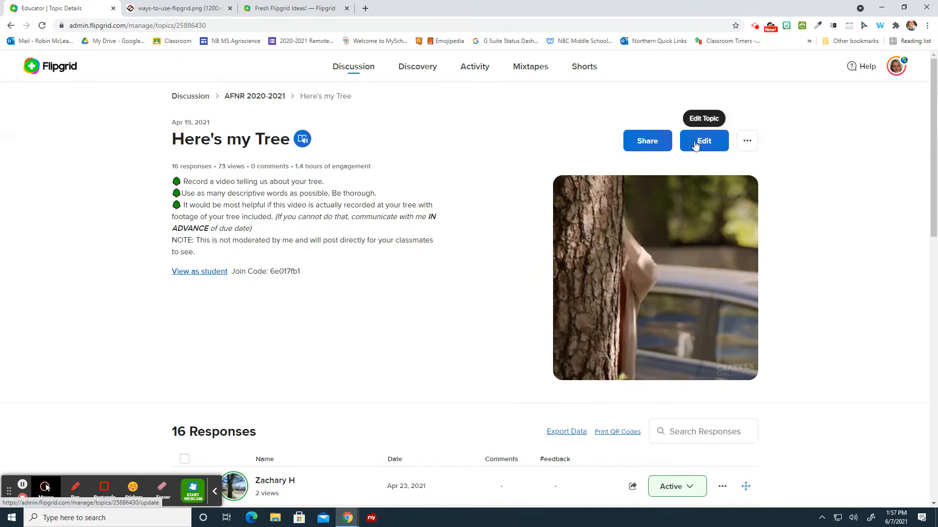
Check the topic's sharing options, then return to the Discussion overview of all 177 topics.
left_click(646, 140)
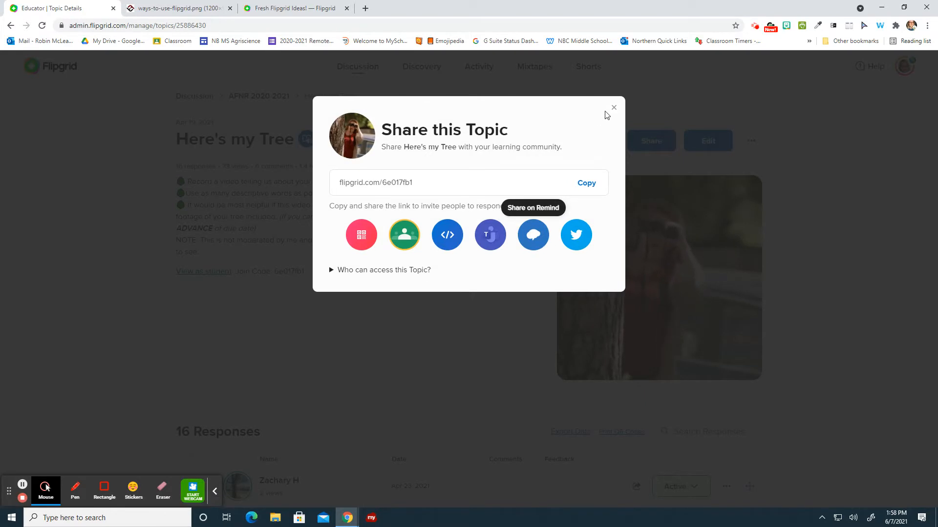
left_click(613, 107)
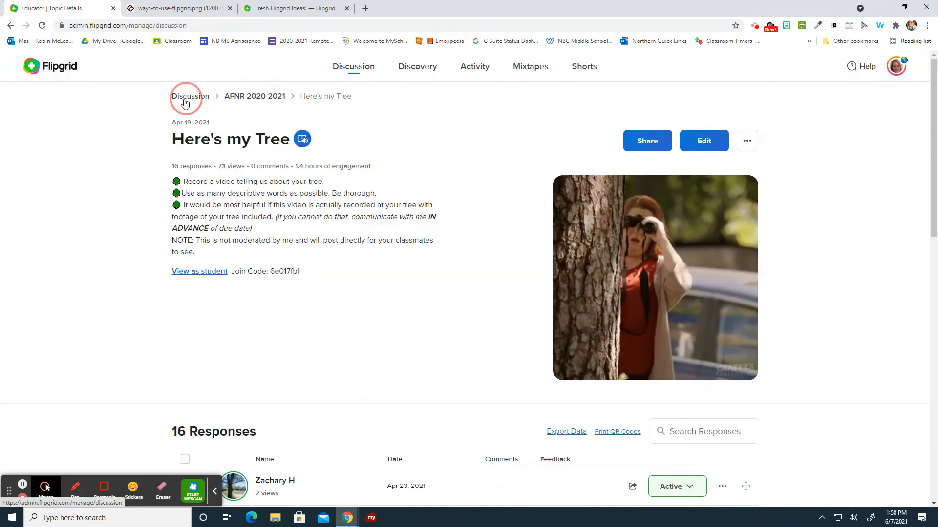
left_click(185, 95)
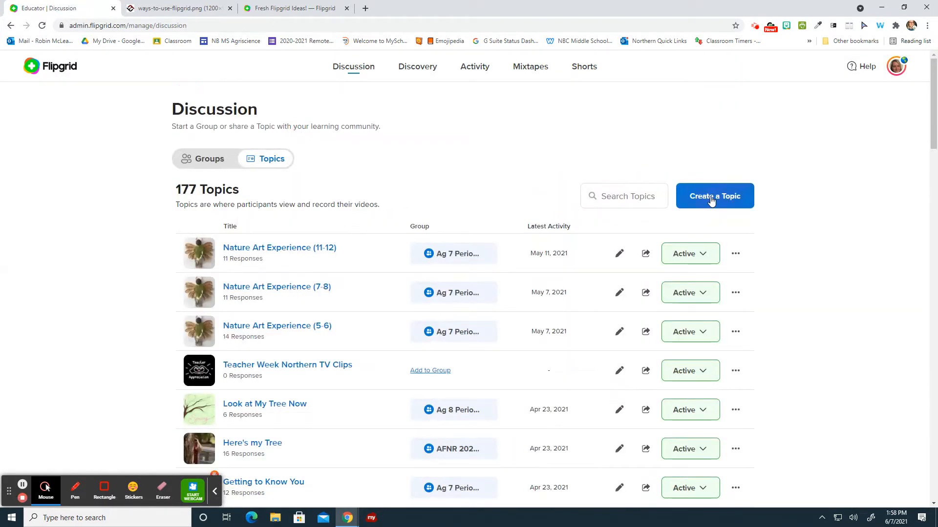
left_click(714, 195)
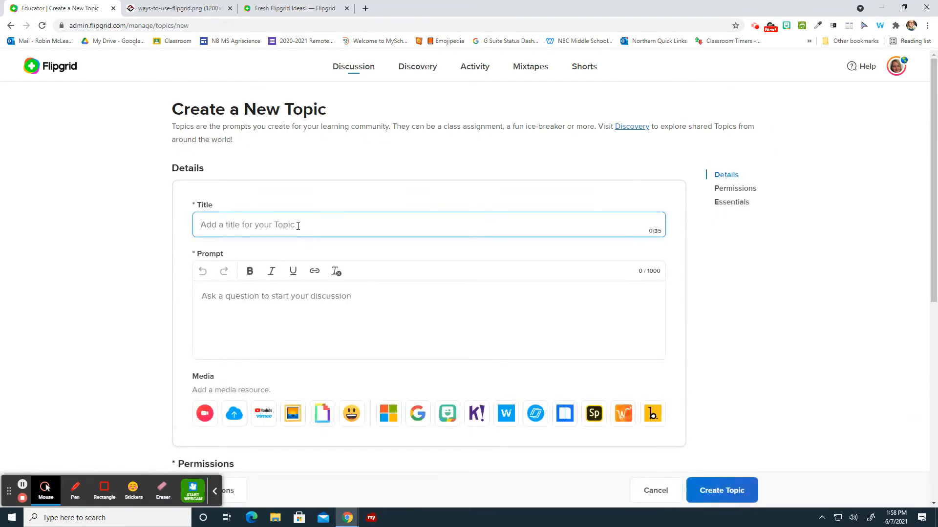
scroll("down", 3)
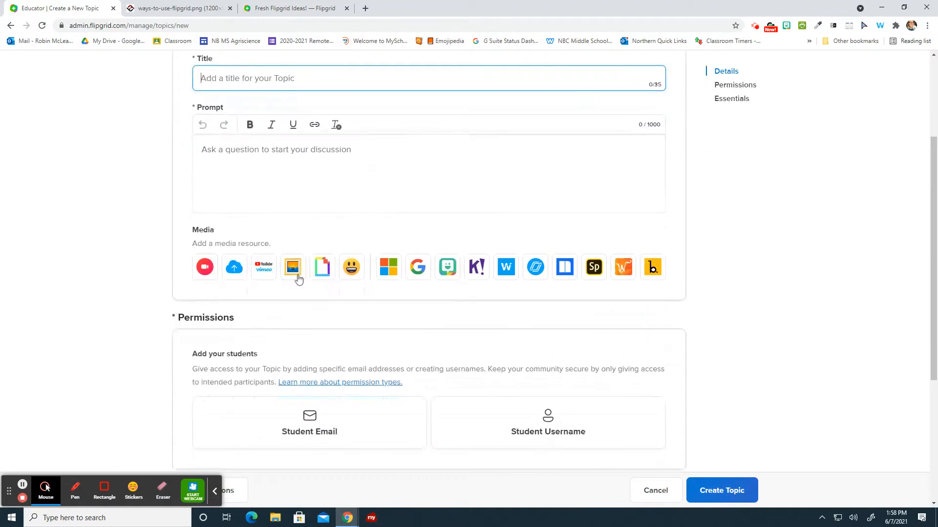
mouse_move(623, 267)
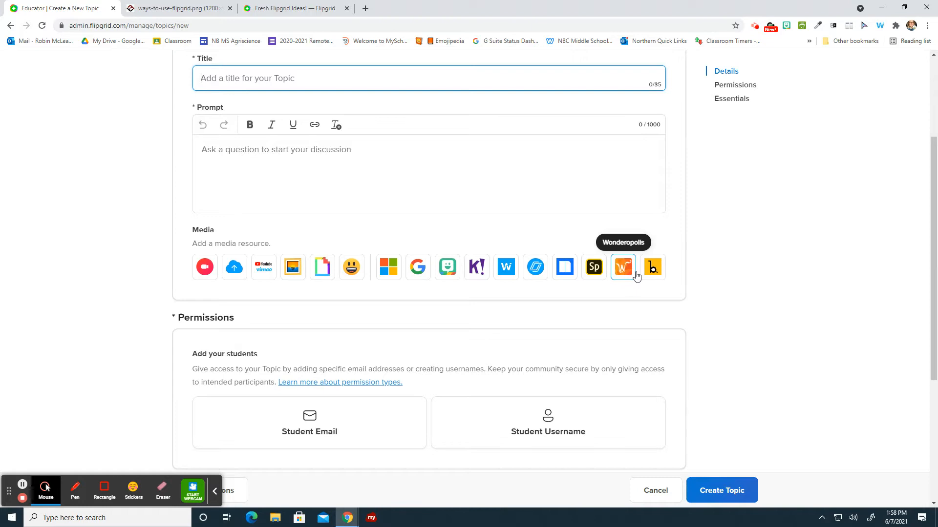
scroll("down", 3)
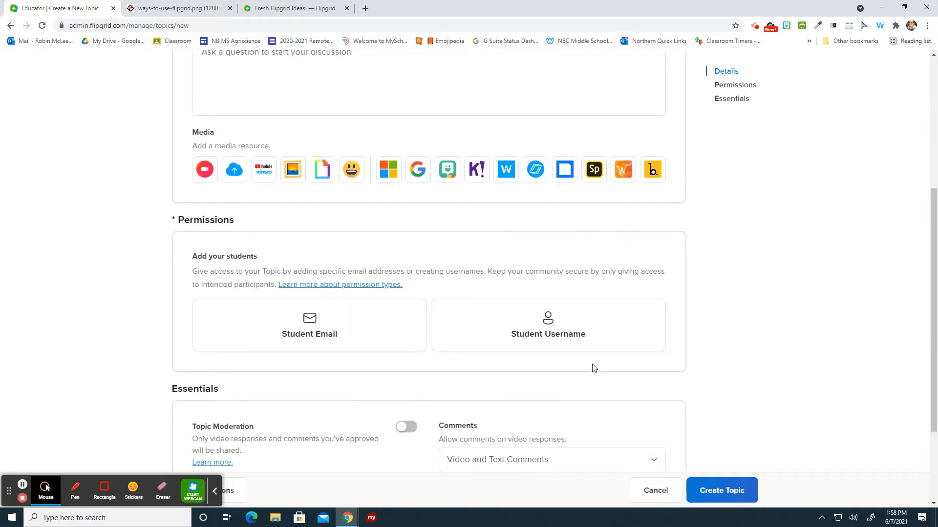
scroll("down", 3)
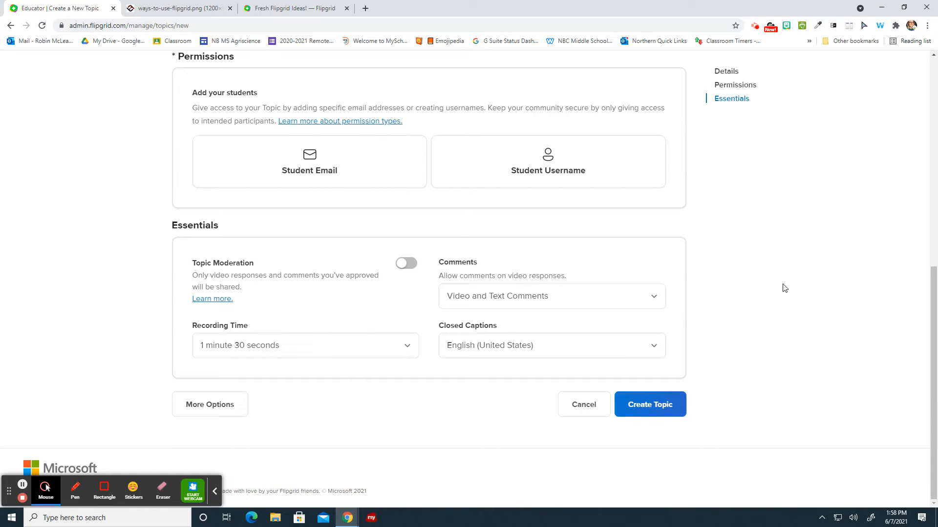
mouse_move(236, 389)
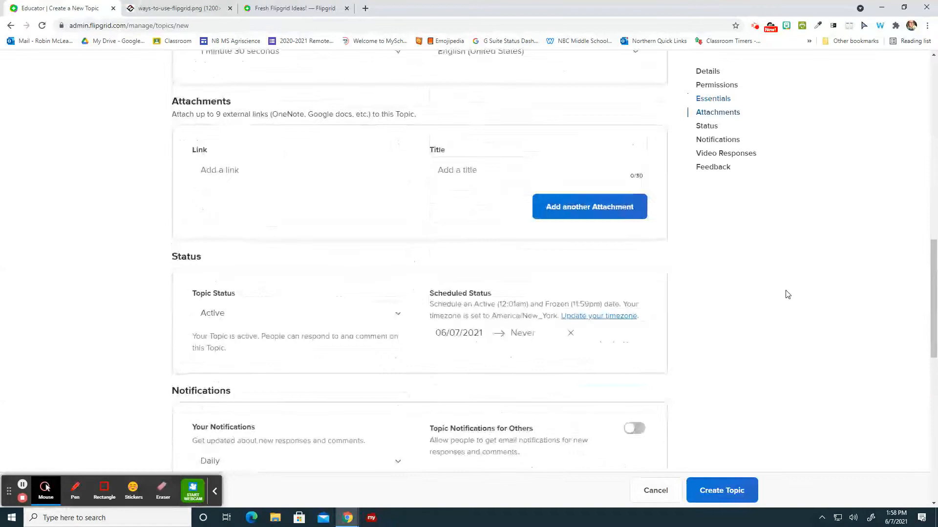
scroll("down", 3)
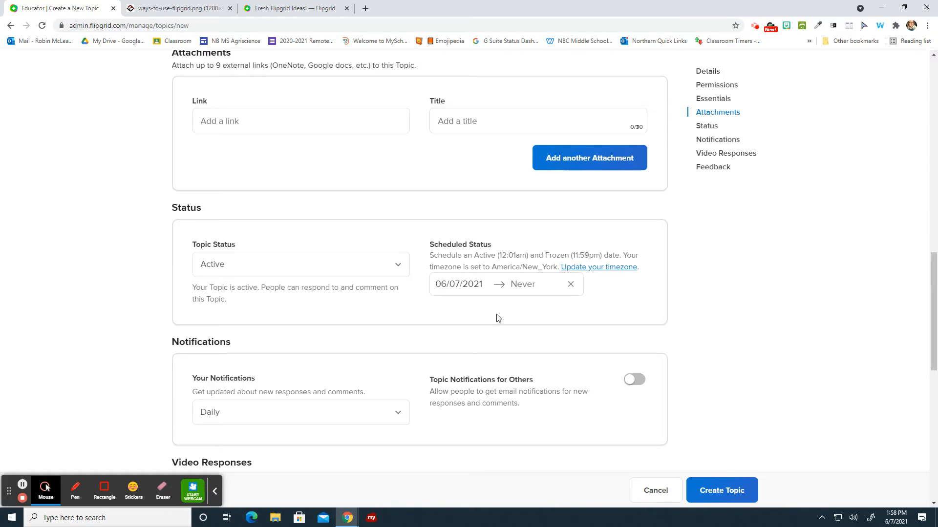
mouse_move(784, 323)
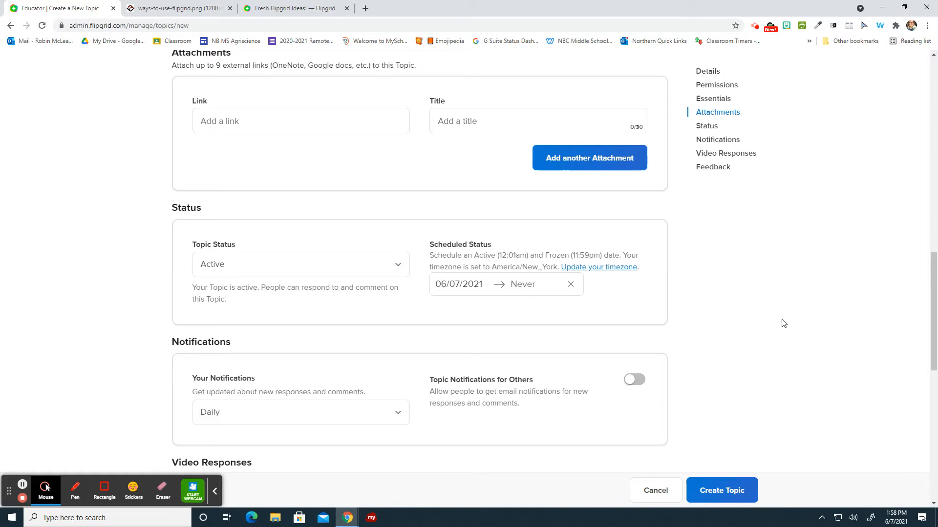
mouse_move(776, 443)
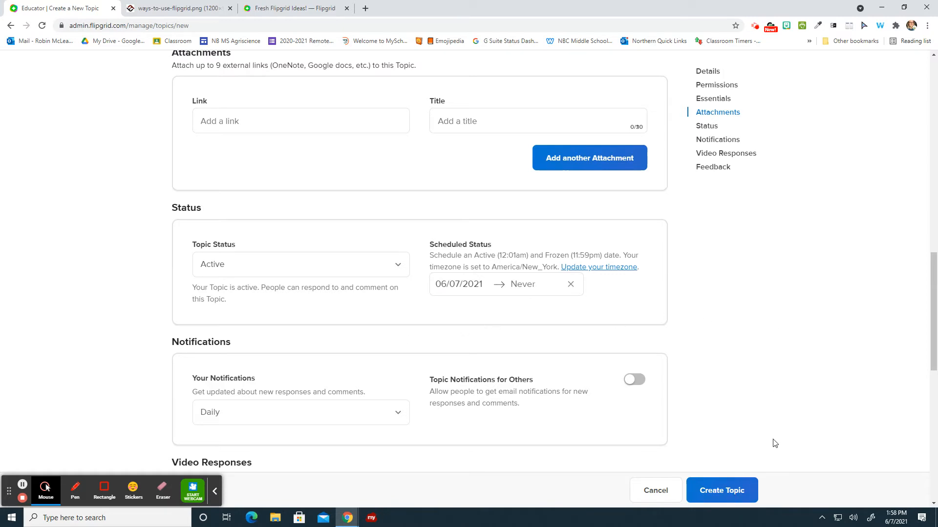
scroll("up", 3)
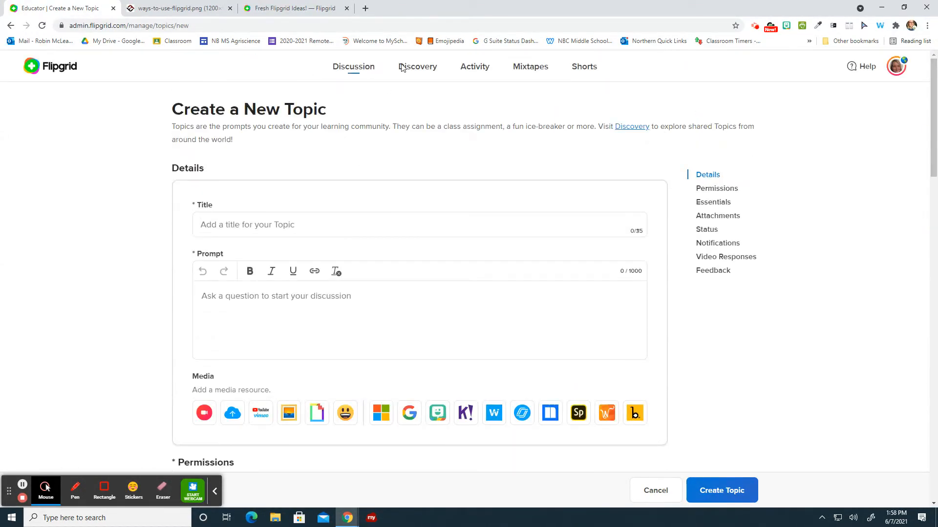
Search the Discovery library for 'water cycle' topics.
left_click(417, 67)
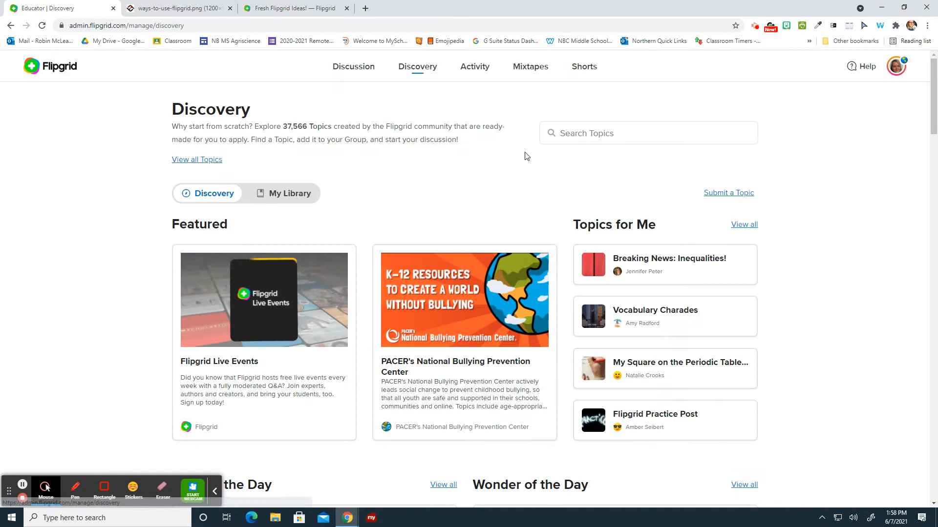
mouse_move(463, 236)
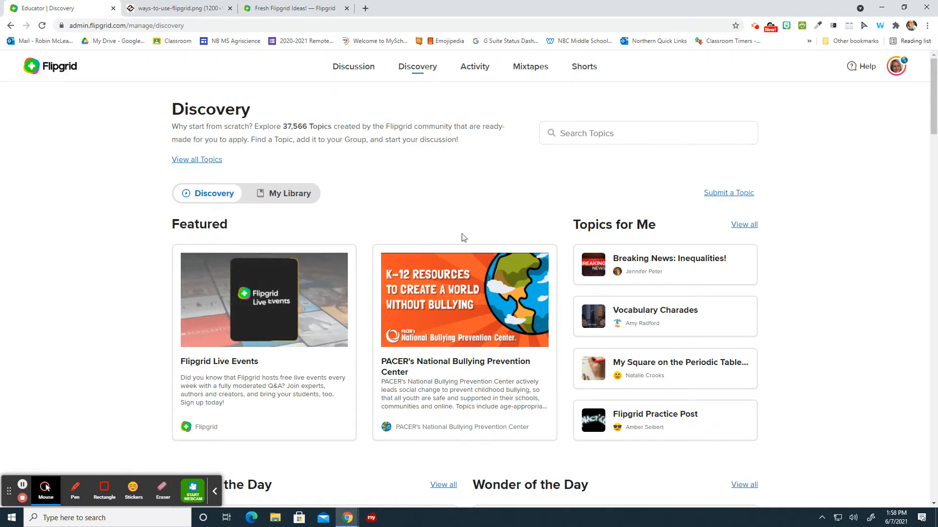
left_click(573, 133)
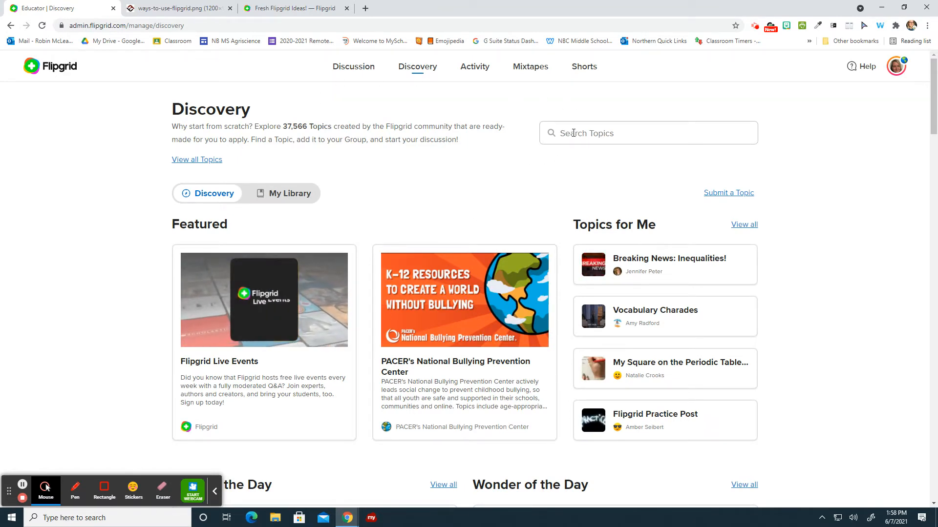
type("water")
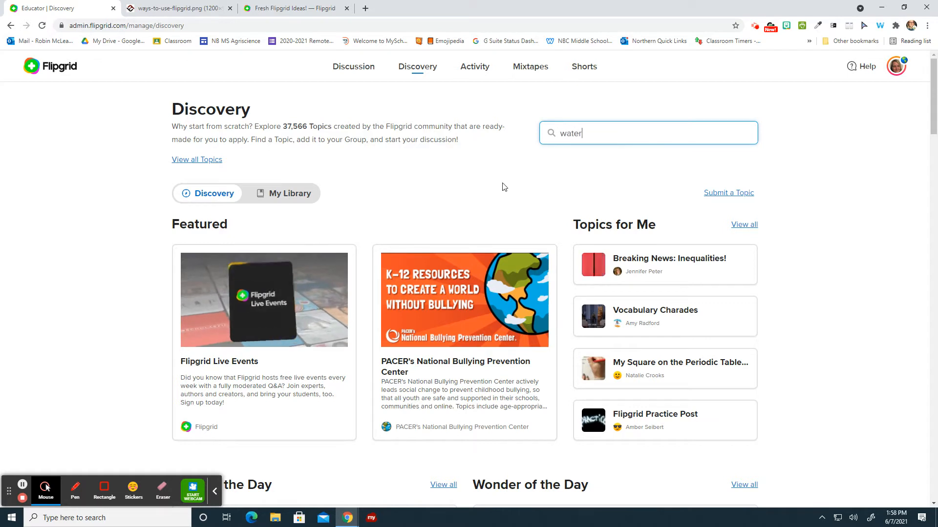
type("cycle")
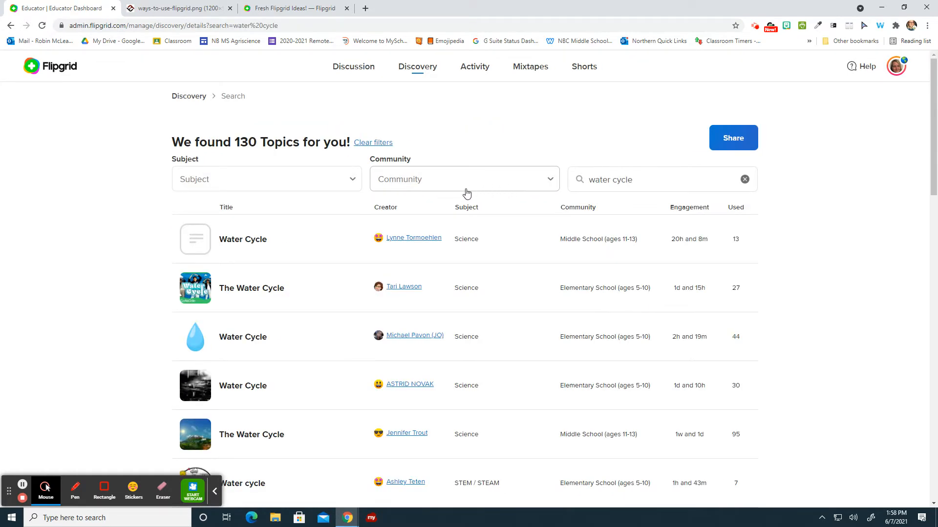
Filter the results to Middle School and High School communities, leaving 27 topics.
left_click(465, 180)
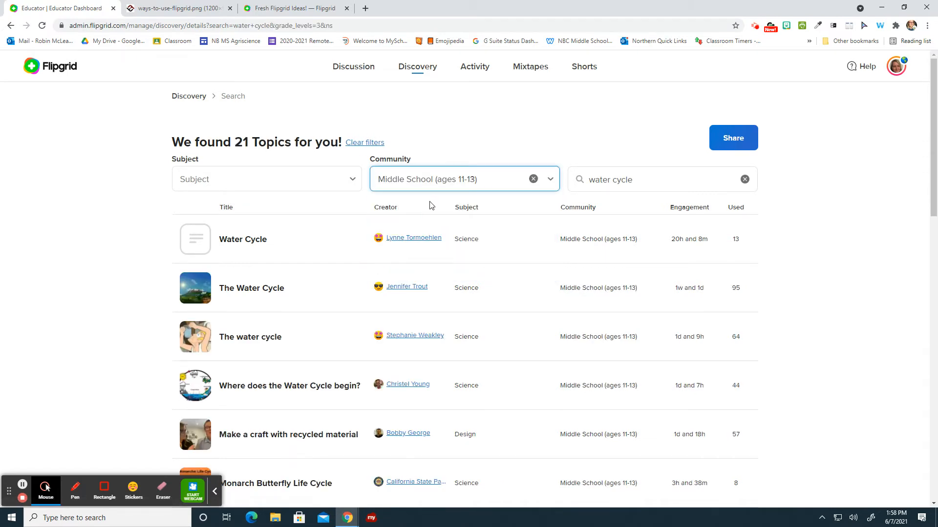
left_click(480, 179)
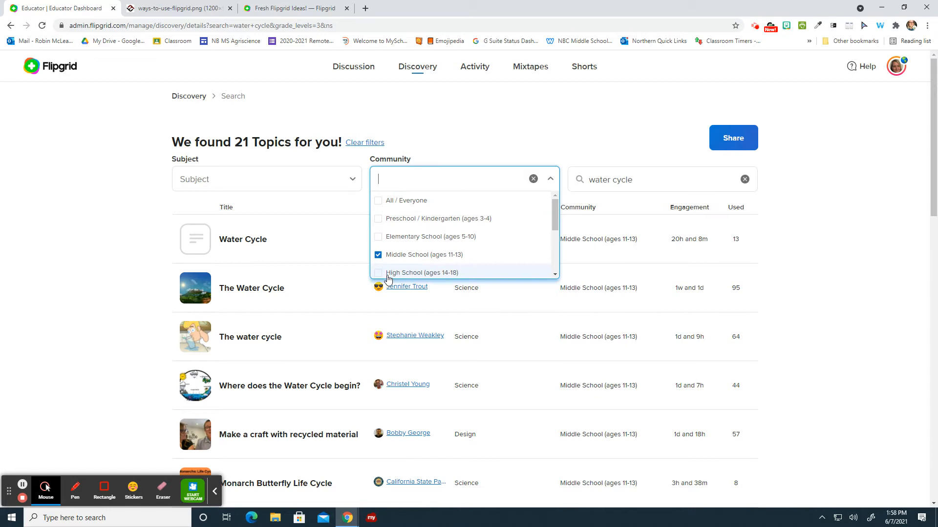
left_click(379, 273)
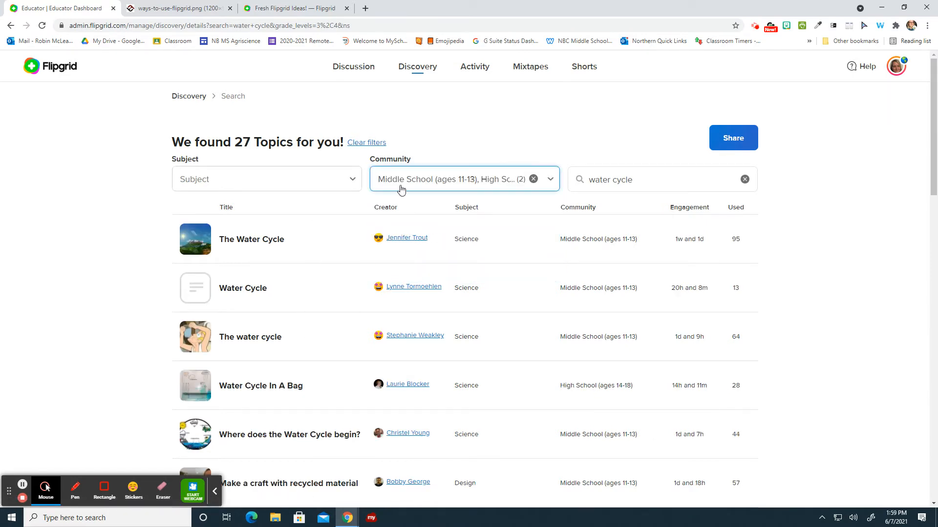
mouse_move(235, 395)
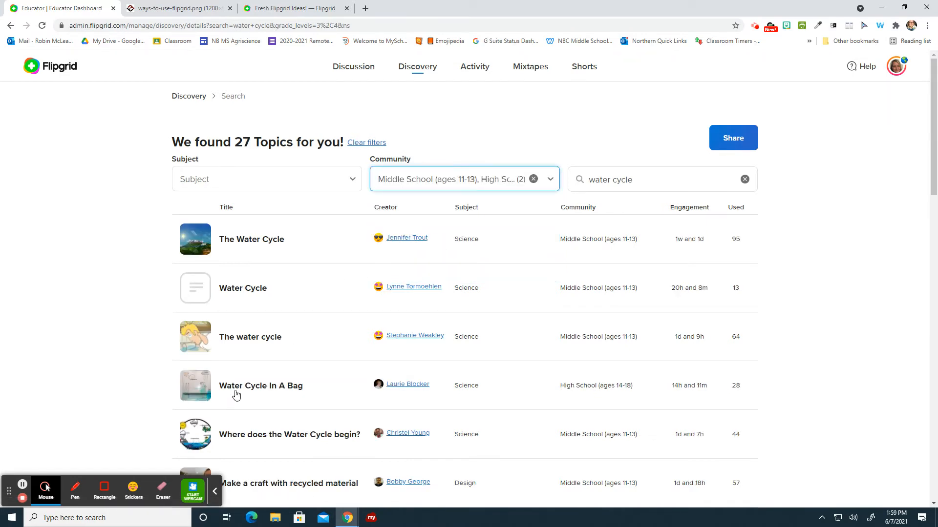
View the 'Water Cycle In A Bag' topic and read through its full instructions.
left_click(261, 386)
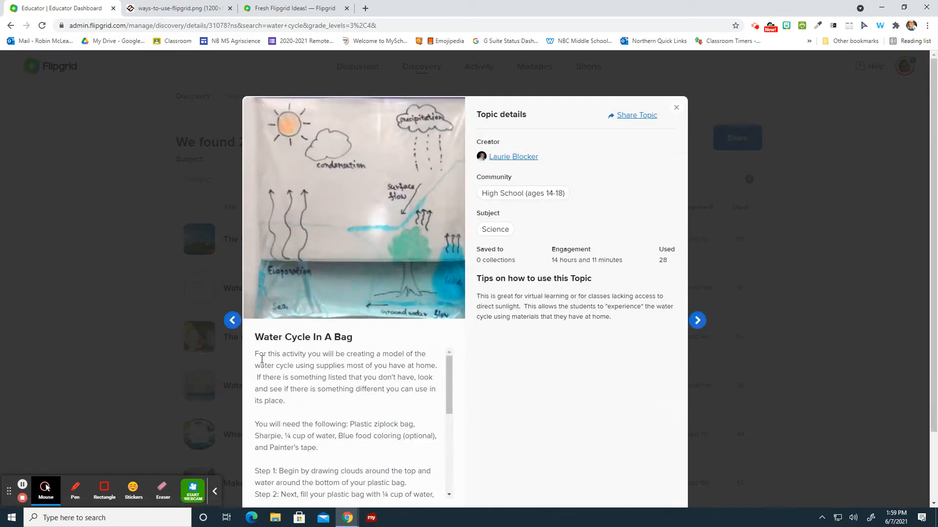
scroll("down", 3)
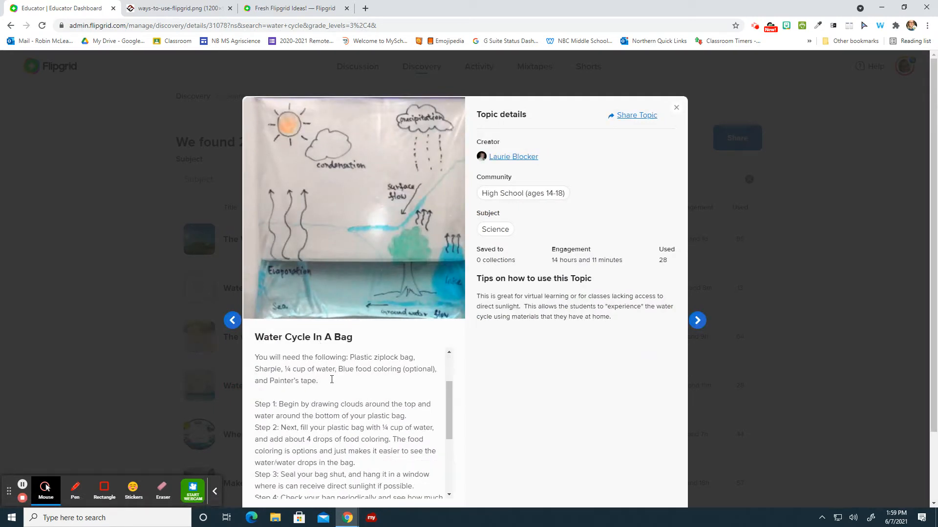
scroll("down", 3)
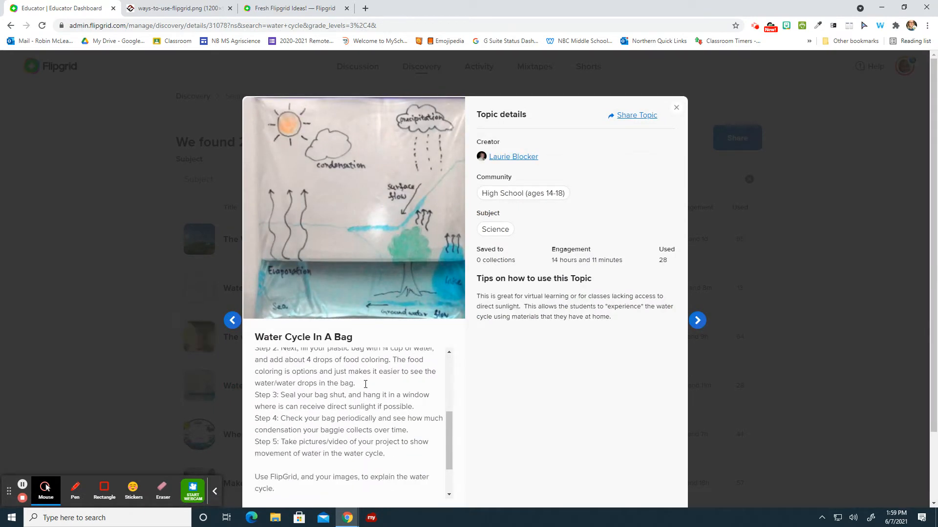
scroll("down", 3)
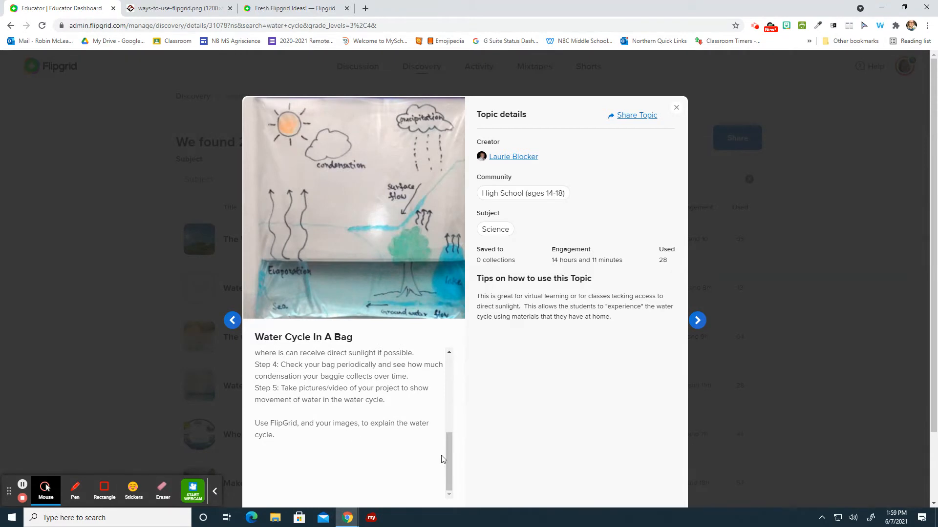
mouse_move(632, 119)
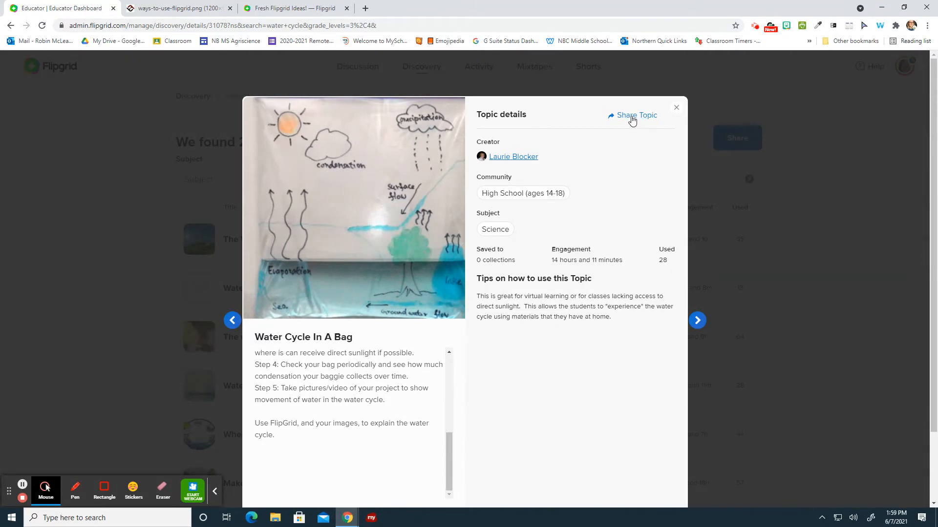
Check the topic's share link, then dismiss it to show the save and add options.
left_click(635, 115)
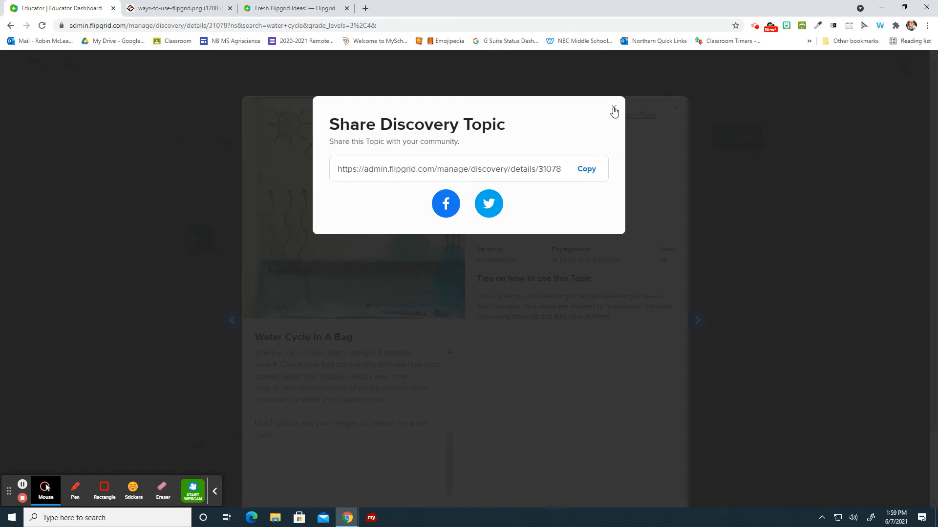
left_click(614, 107)
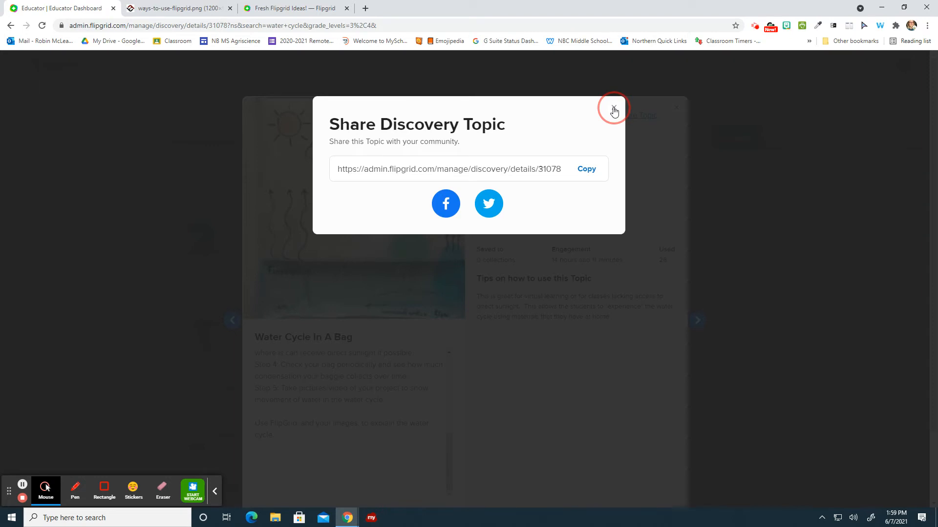
left_click(613, 108)
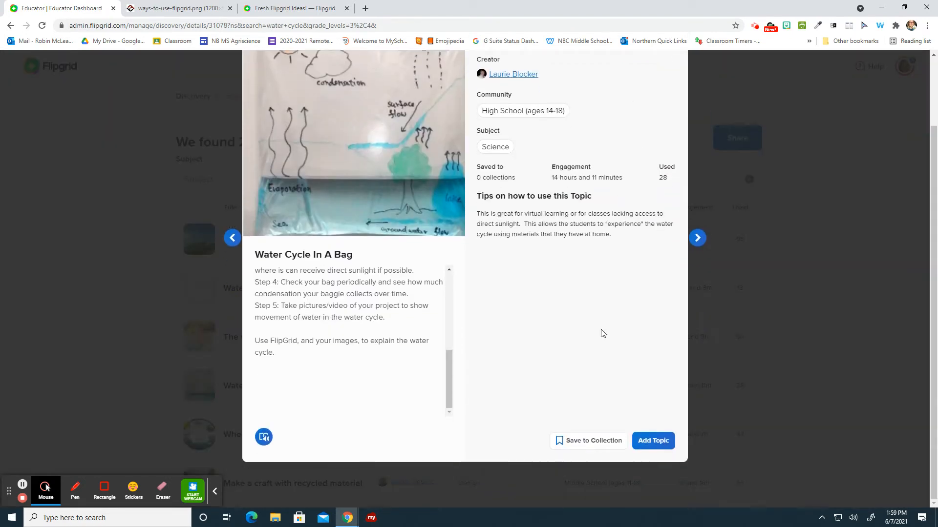
left_click(653, 440)
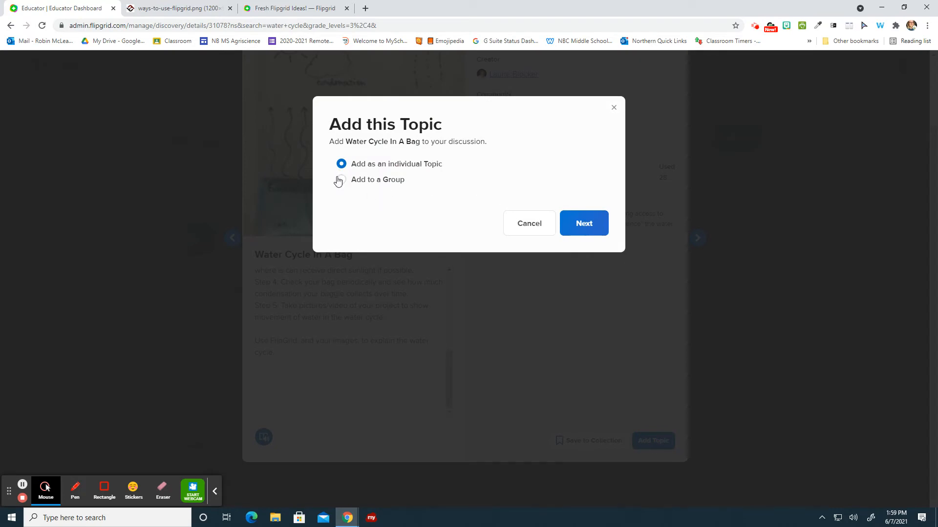
left_click(341, 180)
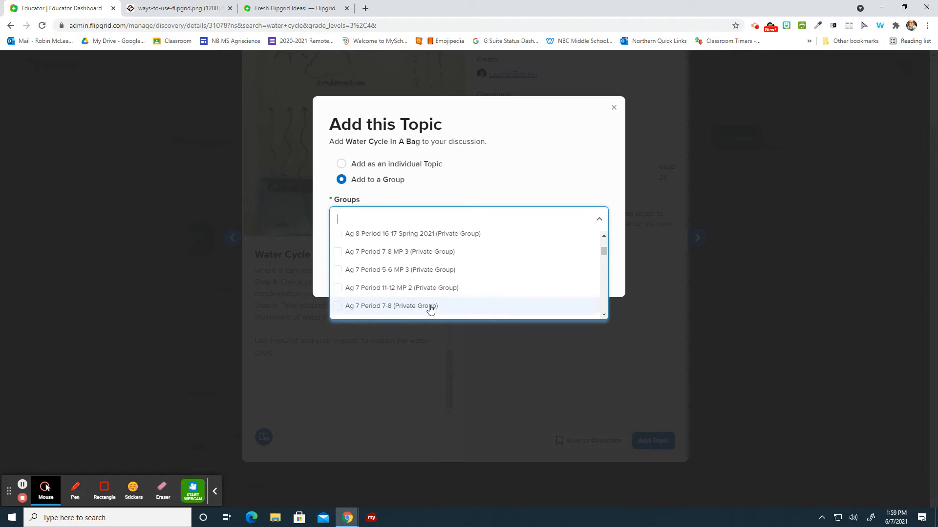
scroll("down", 3)
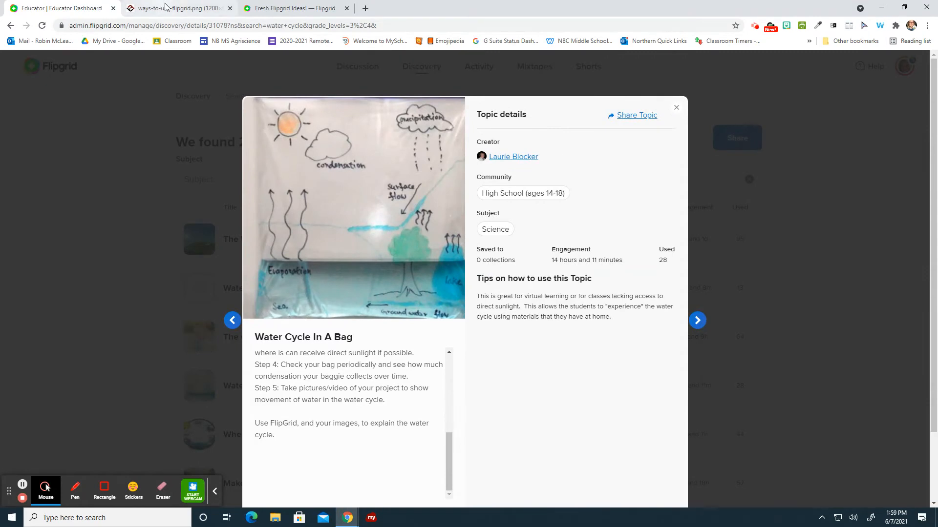
View the ways-to-use-flipgrid.png chart, then switch to the Fresh Flipgrid Ideas post.
left_click(171, 8)
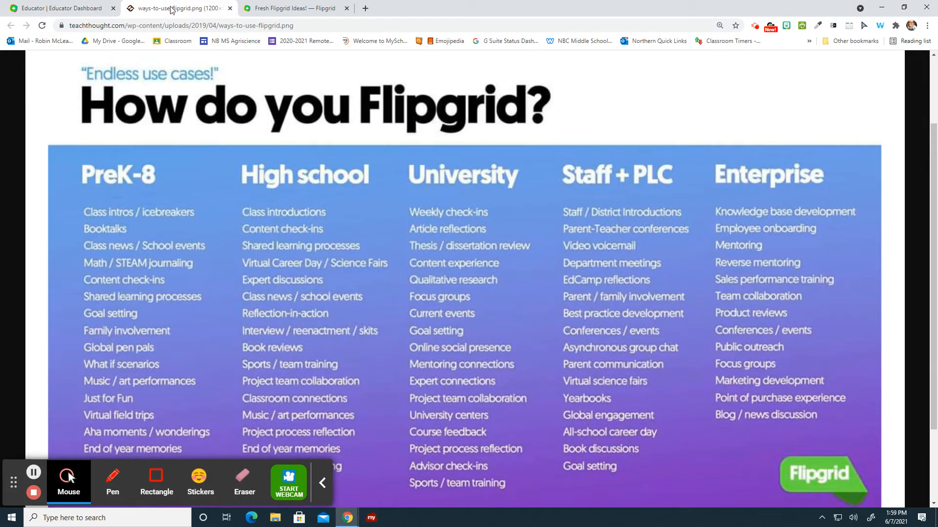
mouse_move(746, 263)
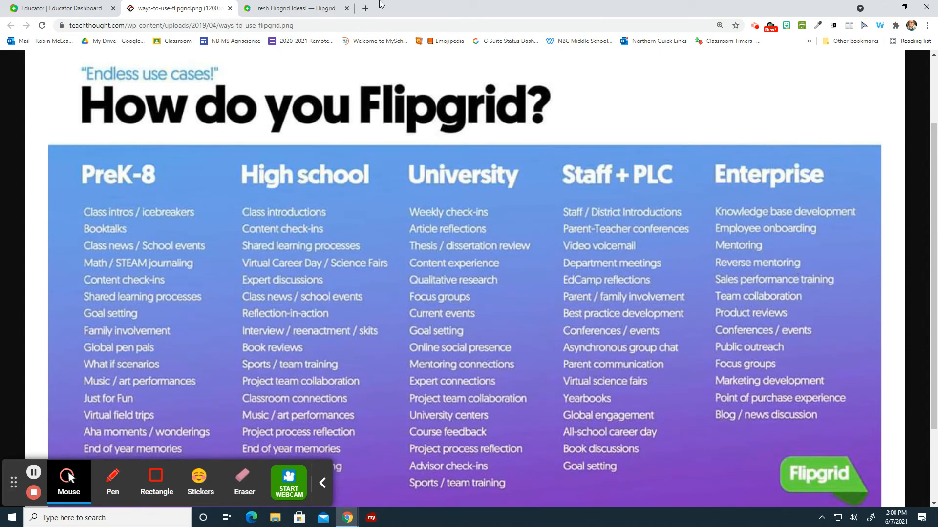
left_click(293, 8)
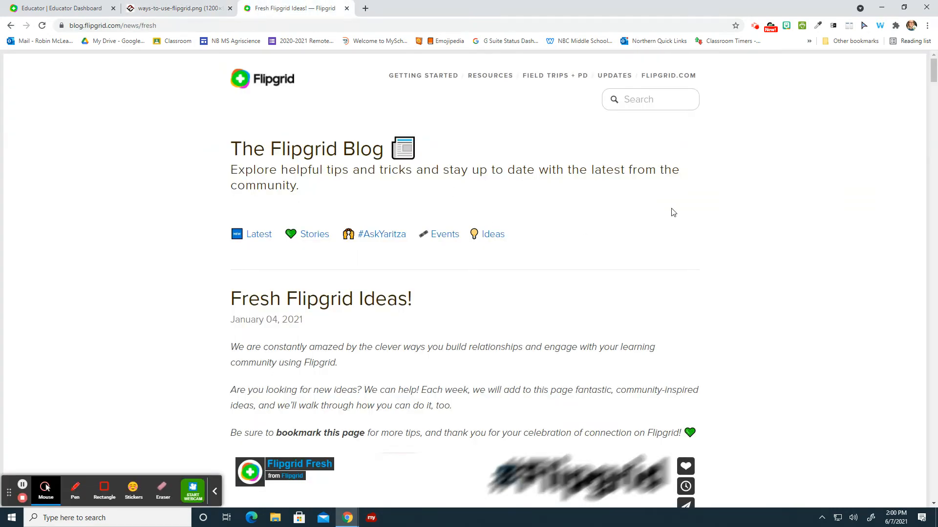
Scroll through the Fresh Flipgrid Ideas down to Learn Name Pronunciations.
scroll("down", 3)
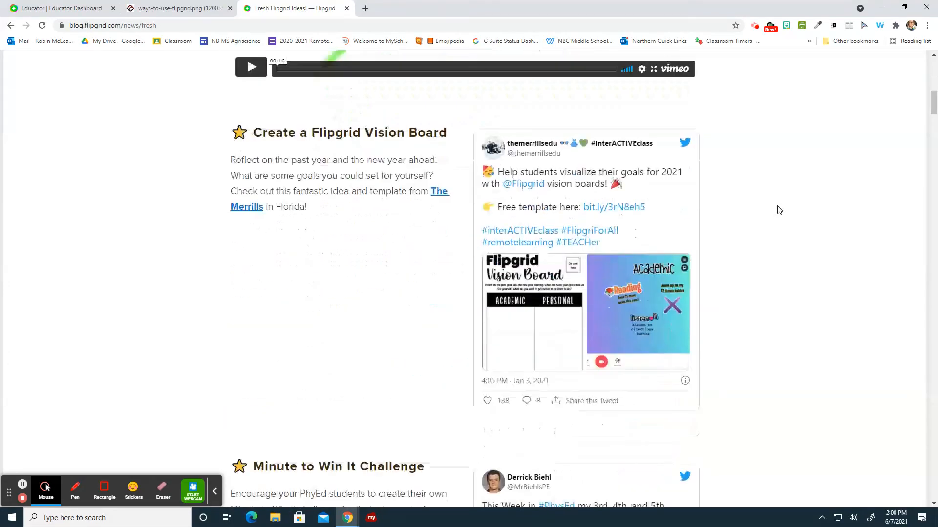
scroll("down", 3)
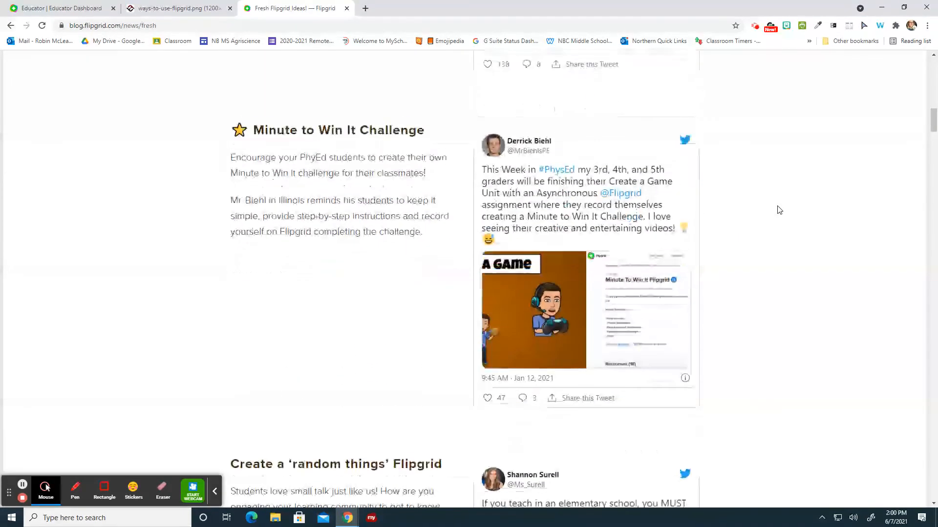
scroll("down", 3)
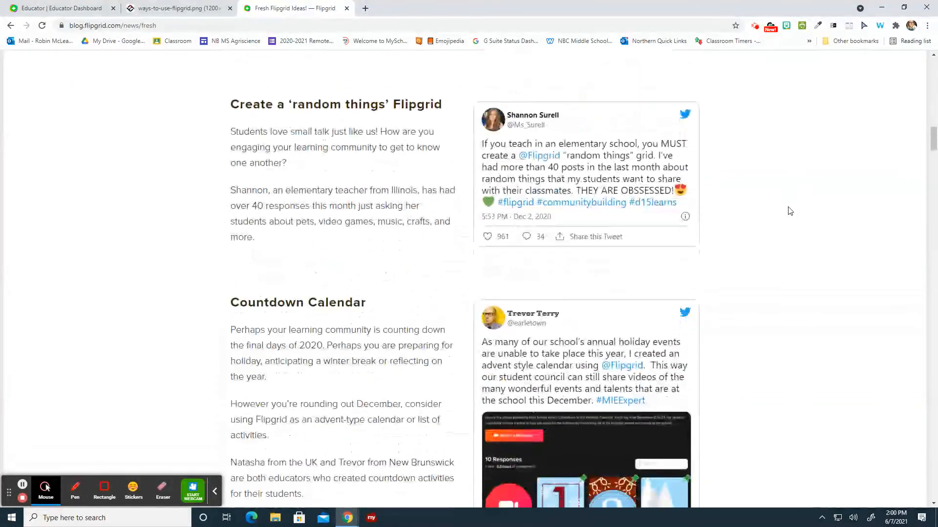
scroll("down", 3)
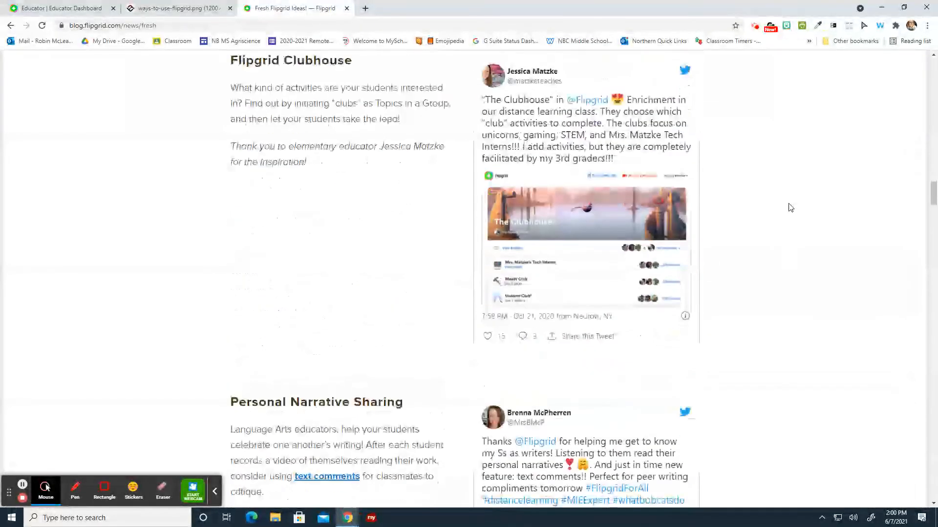
scroll("down", 3)
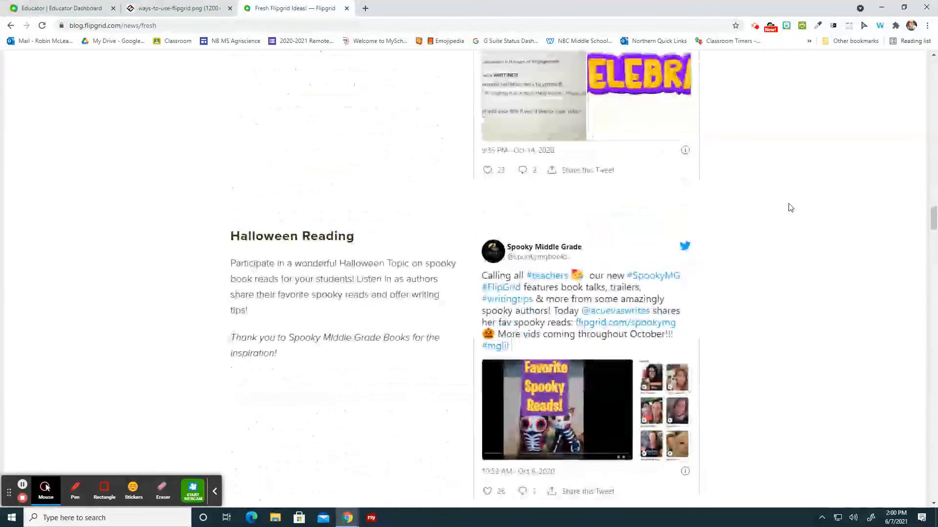
scroll("down", 3)
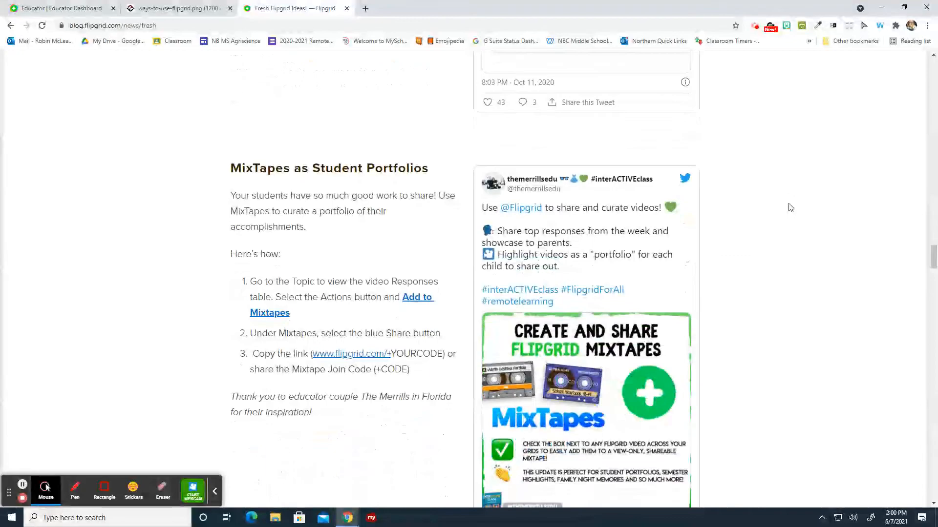
scroll("down", 3)
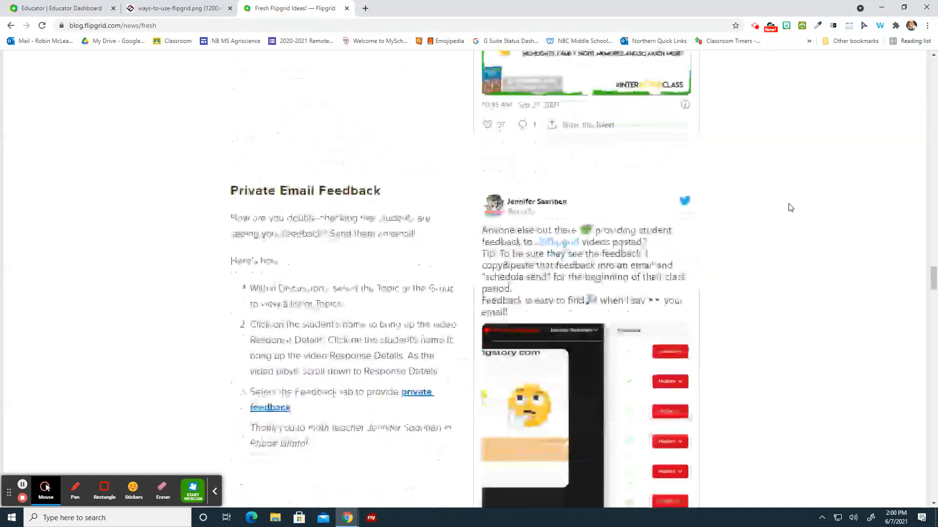
scroll("down", 3)
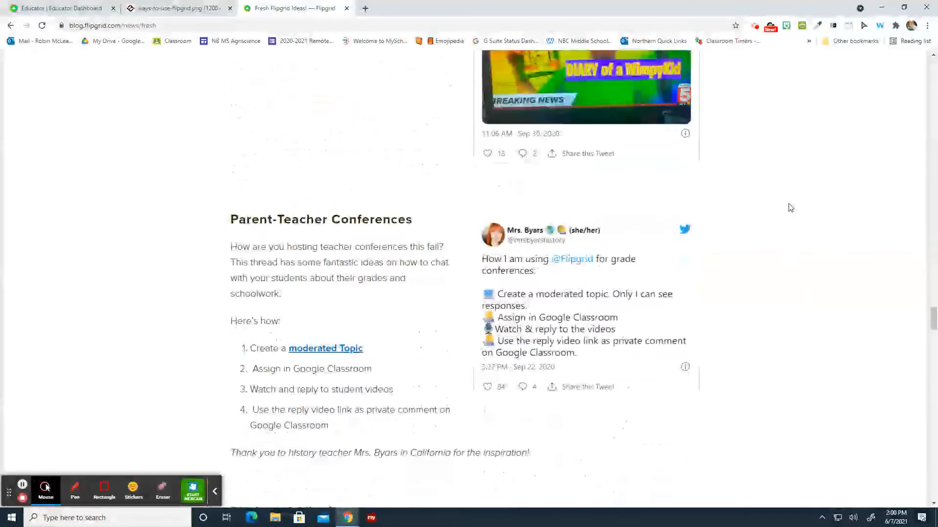
scroll("down", 3)
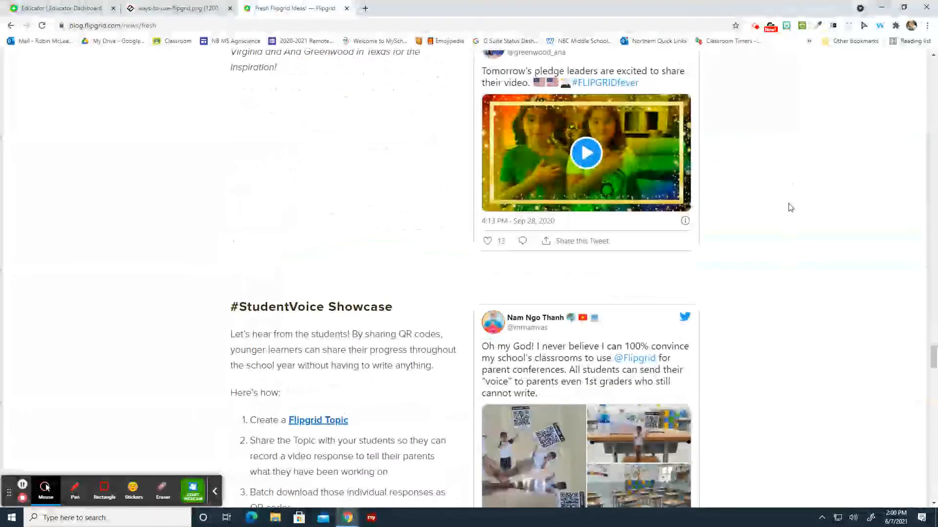
scroll("down", 3)
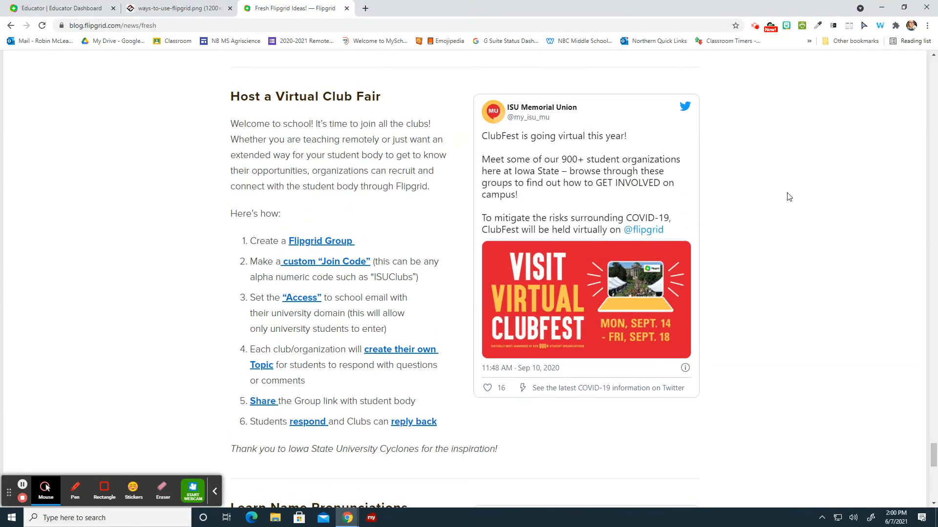
scroll("down", 3)
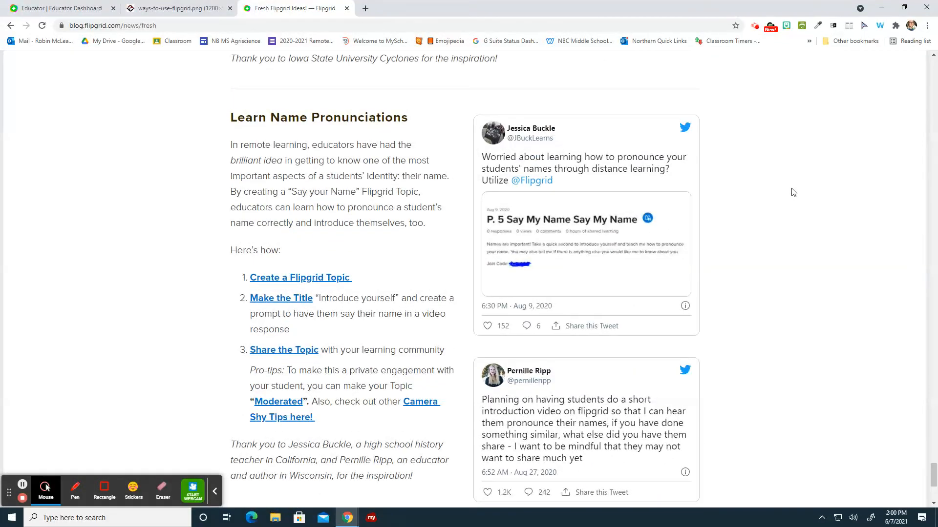
scroll("down", 3)
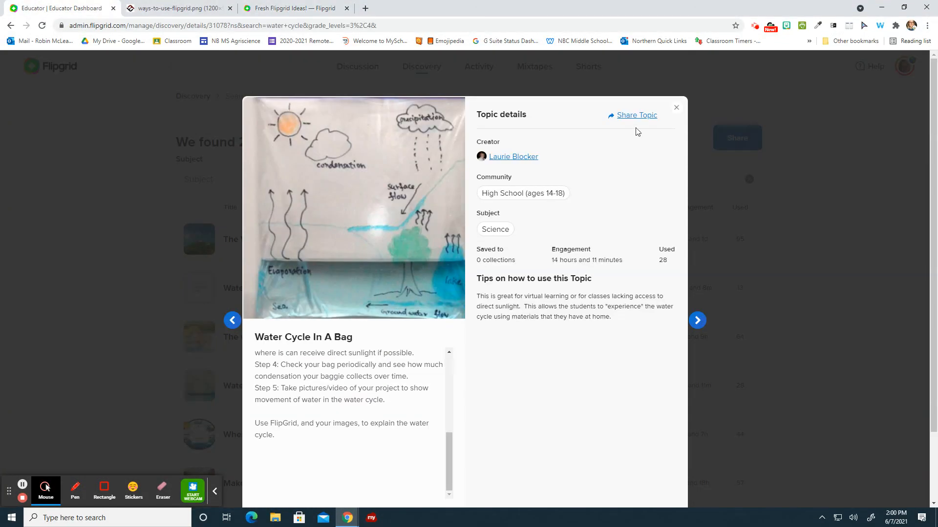
Back in Flipgrid, dismiss the topic details and return to the Discussion topics list.
left_click(676, 108)
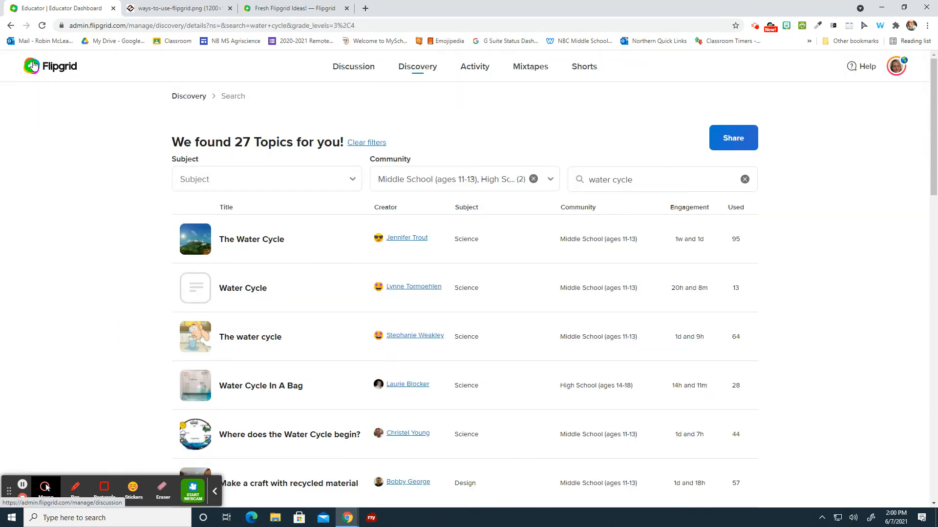
left_click(352, 67)
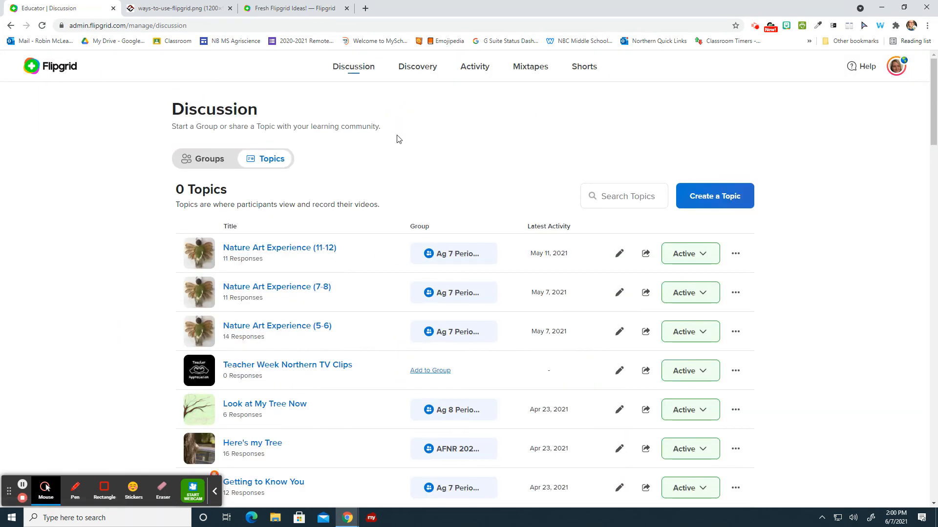